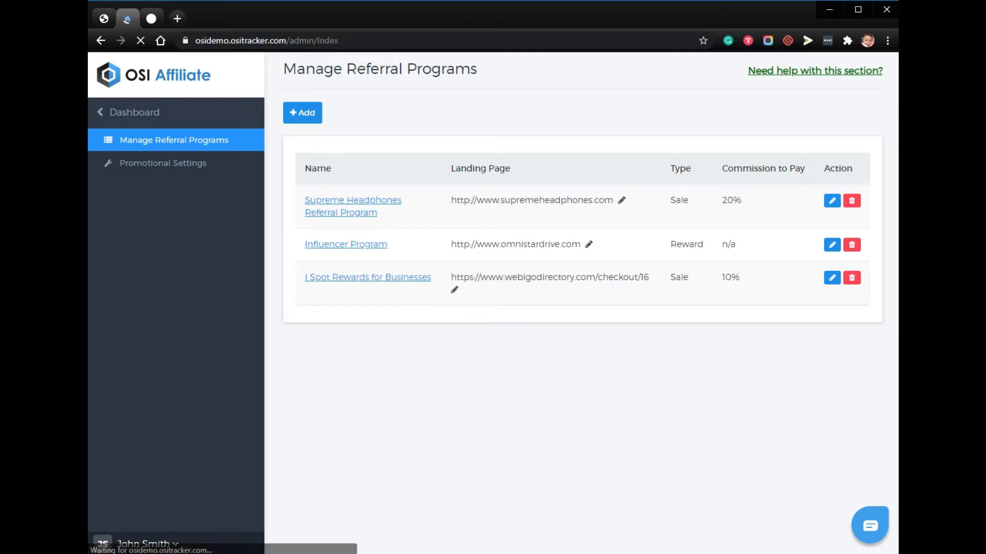
# - Go from the dashboard to Manage Referral Programs and start a new referral program
pyautogui.click(135, 112)
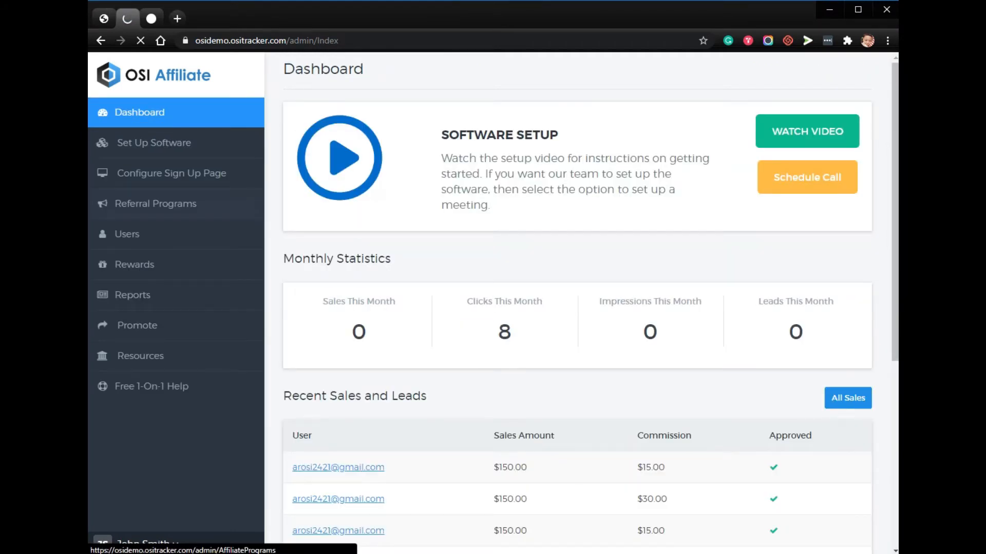
pyautogui.click(155, 203)
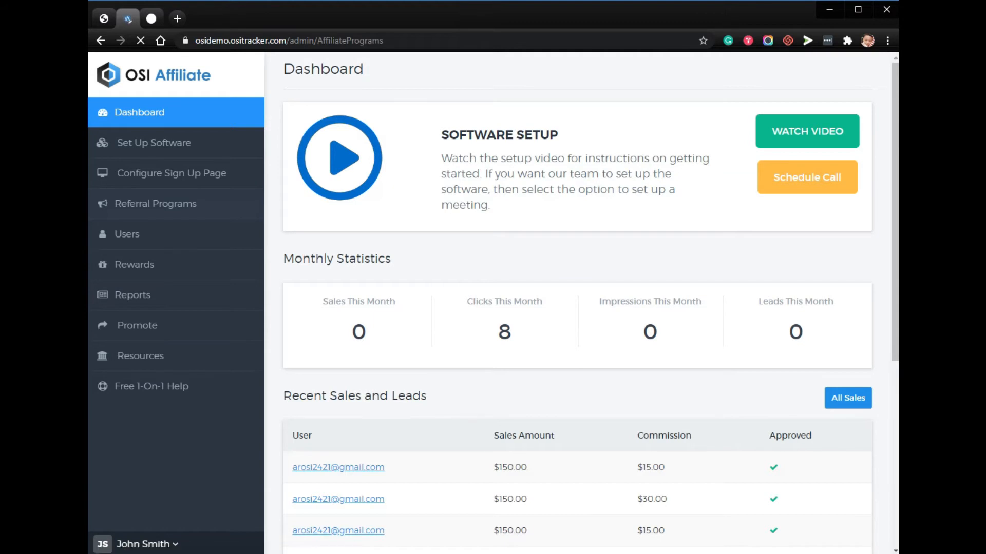
pyautogui.click(156, 203)
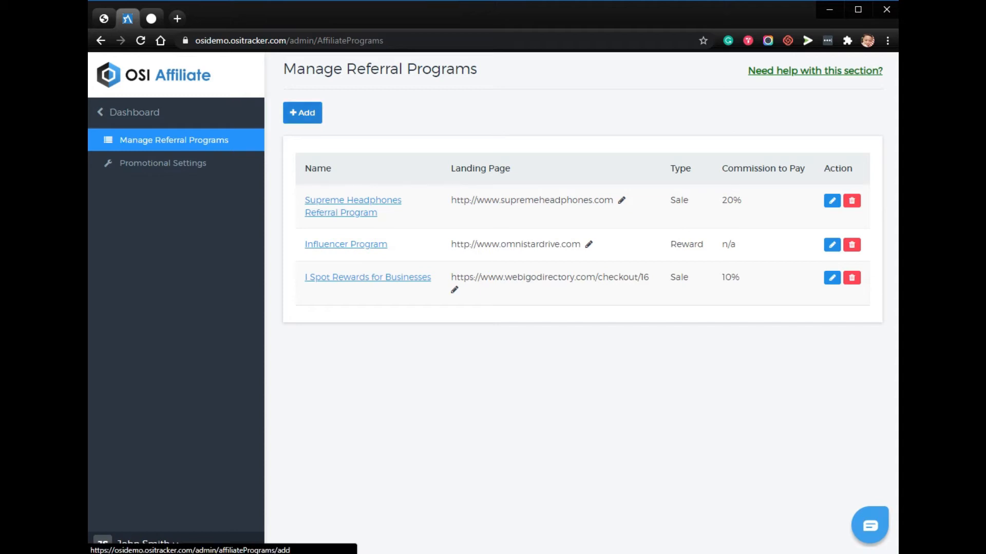
pyautogui.click(302, 113)
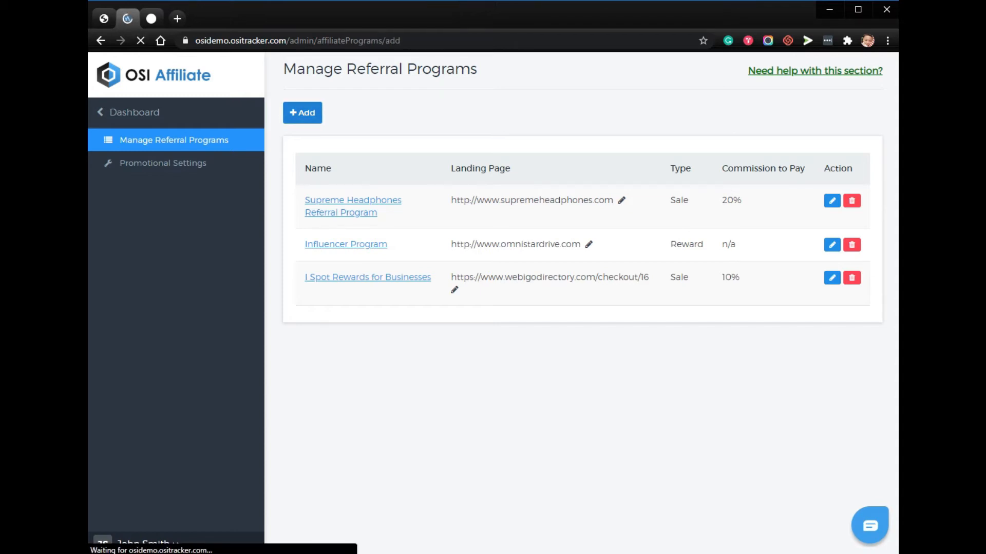
# - Name the program Influencer Program with description 'test' and a non-money payout
pyautogui.click(302, 112)
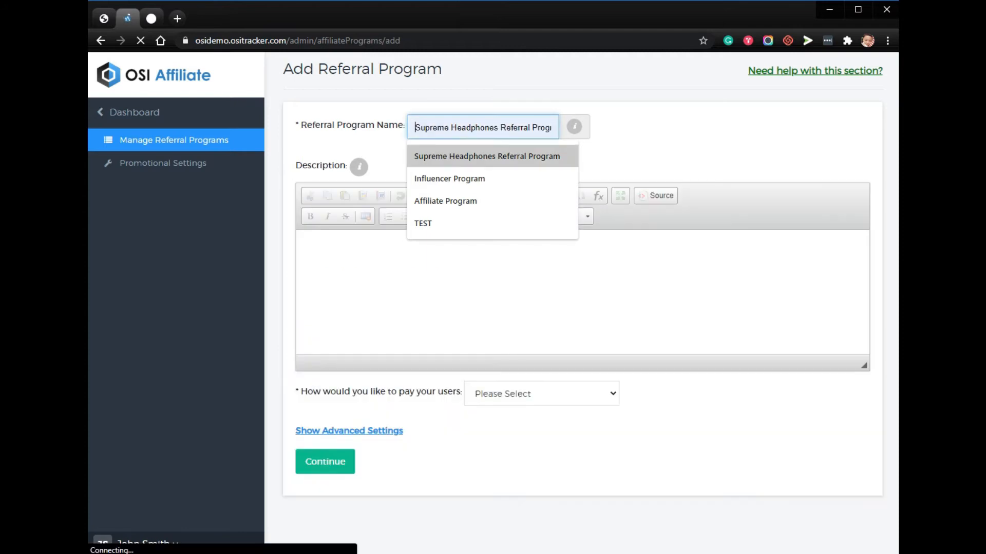
pyautogui.click(449, 178)
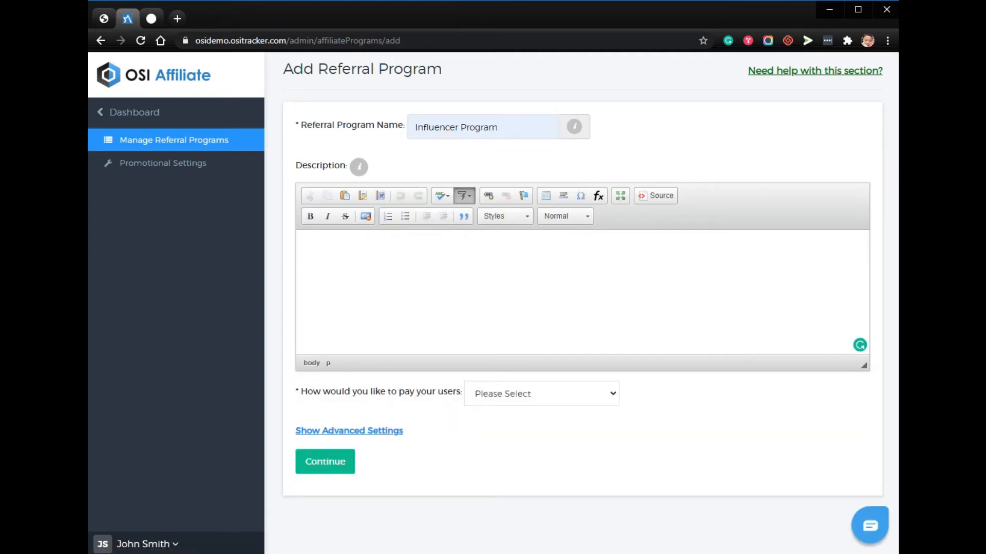
pyautogui.write('test')
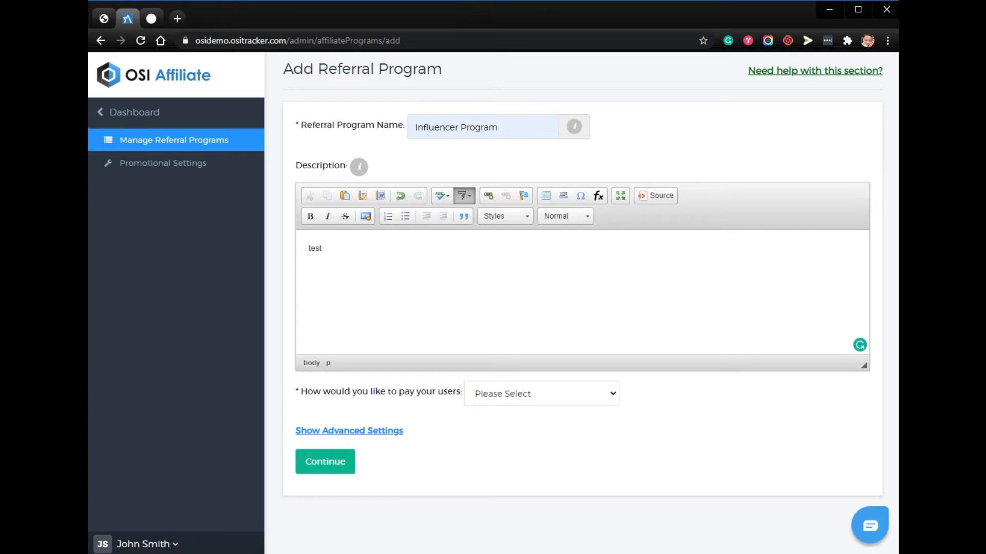
pyautogui.click(321, 247)
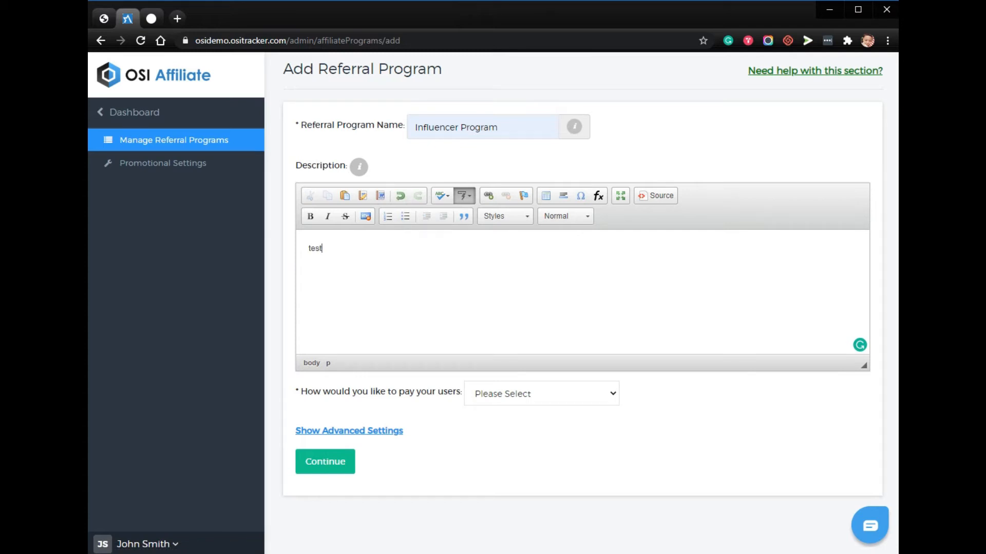
pyautogui.click(541, 393)
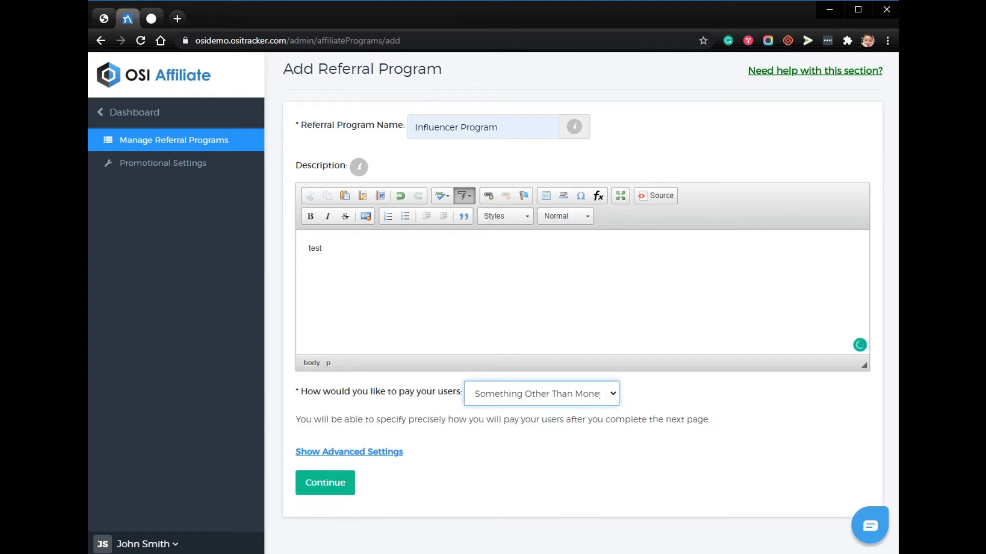
pyautogui.click(324, 482)
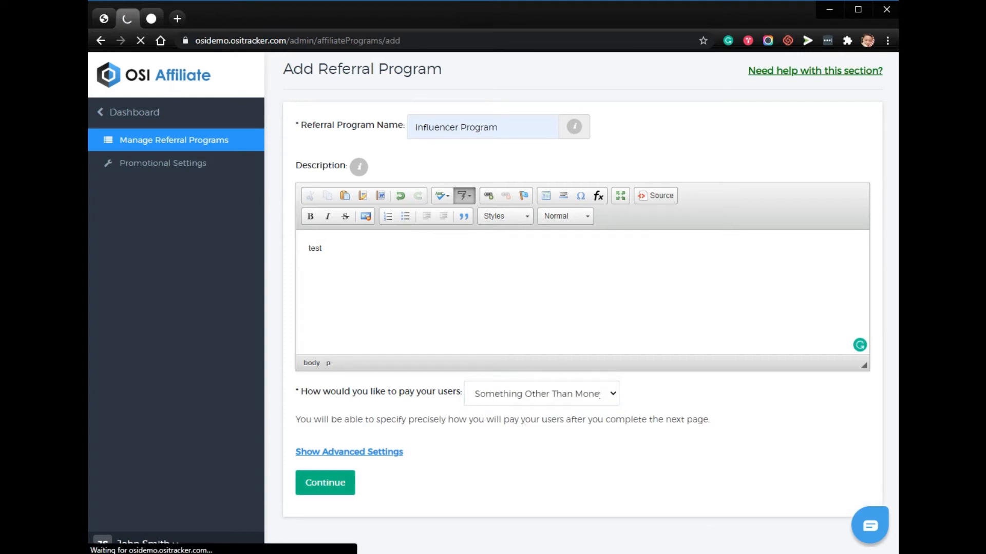
pyautogui.click(325, 482)
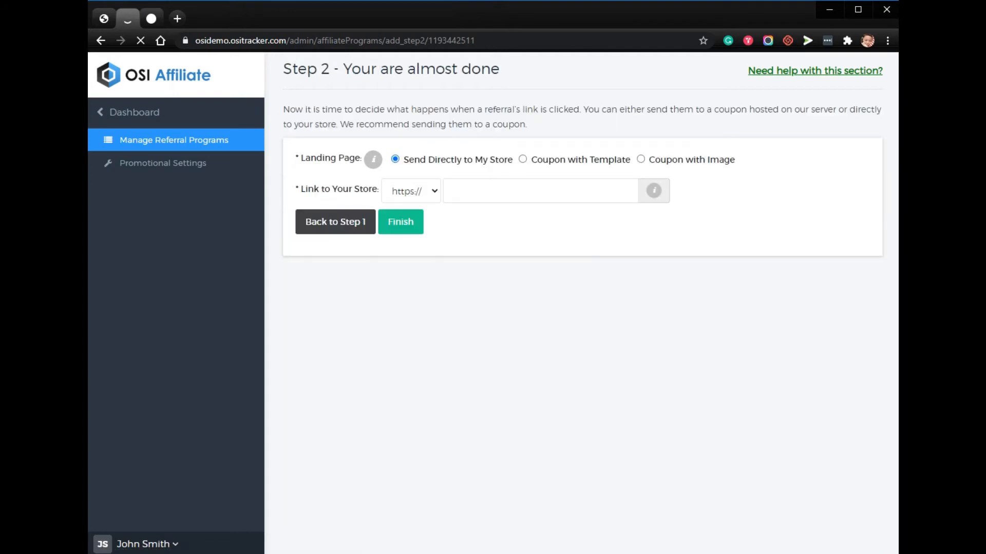
pyautogui.write('www.omnistardrive.com')
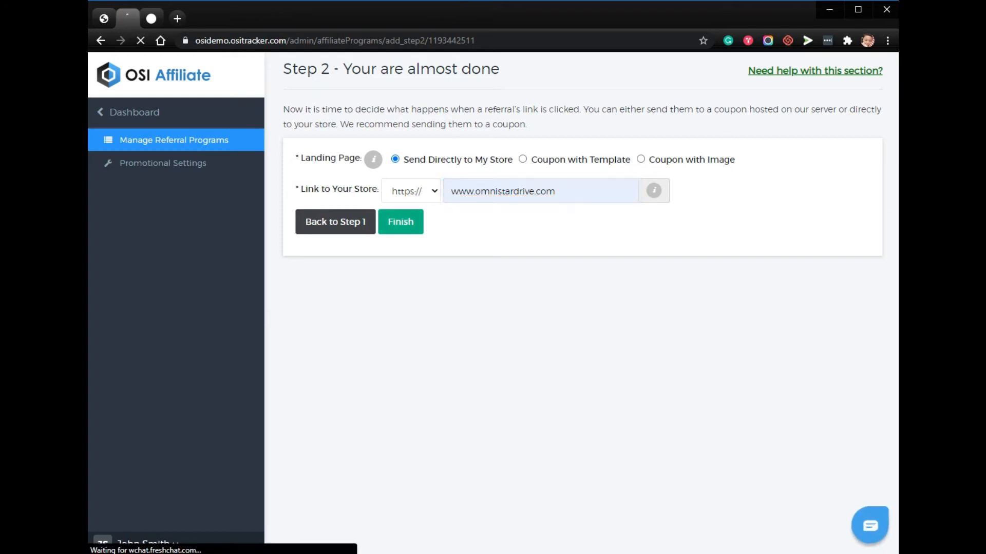
pyautogui.click(400, 222)
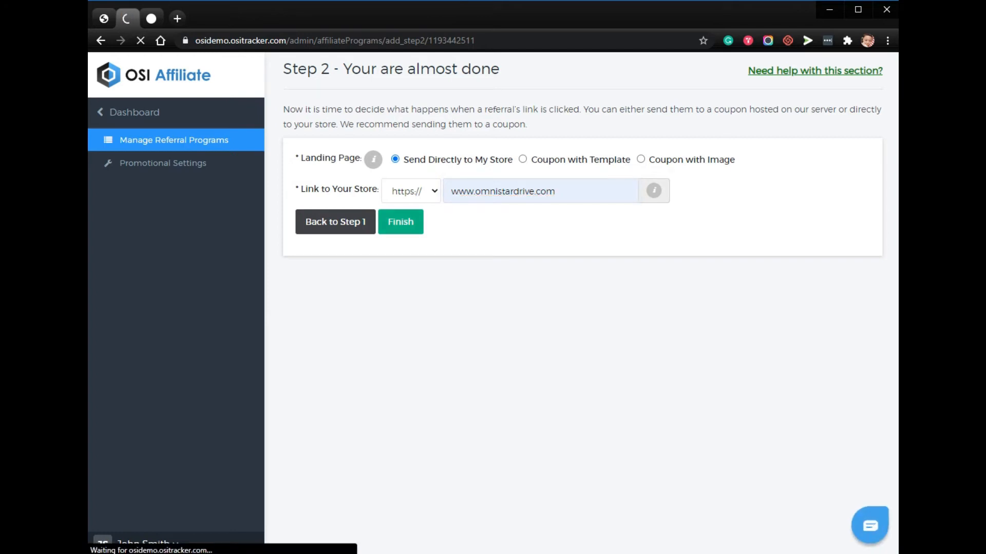
pyautogui.click(400, 222)
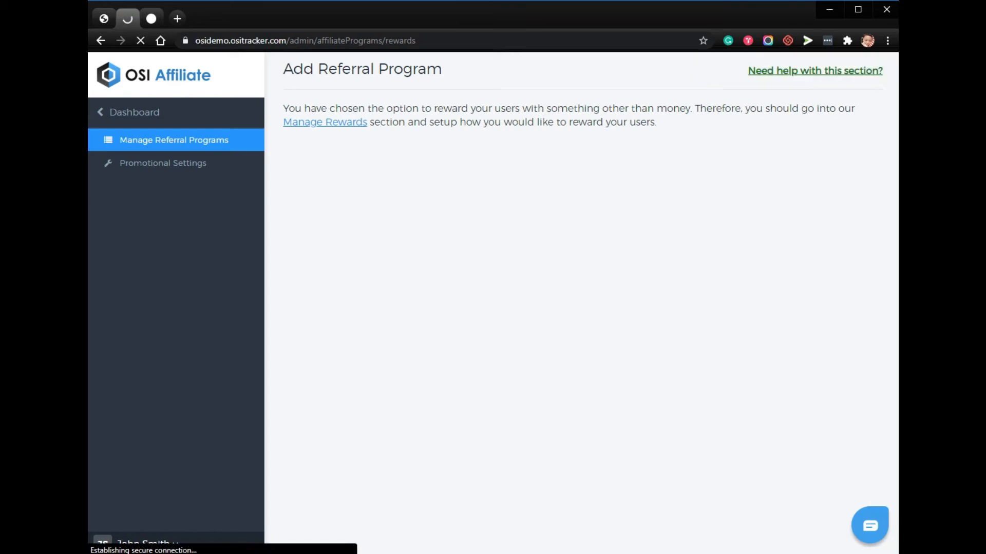
# - Open Manage Rewards and bring up a blank Add Reward form
pyautogui.click(324, 123)
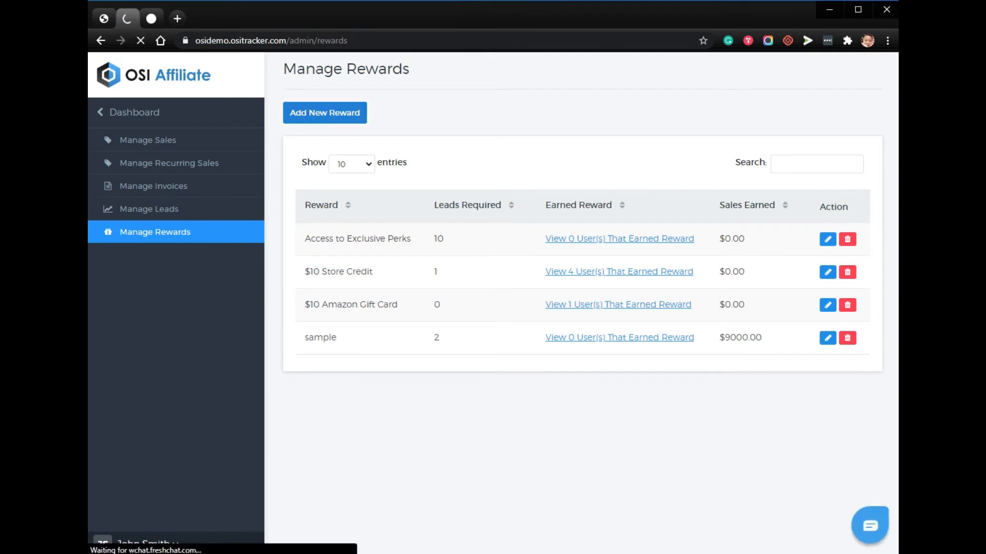
pyautogui.click(325, 112)
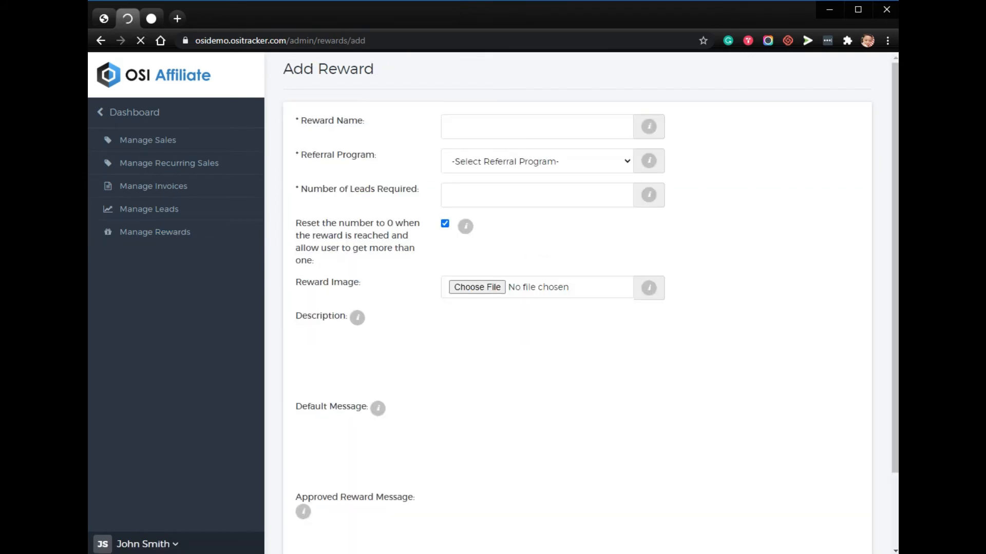
# - Submit a reward named 'test' for Influencer Program requiring 10 leads
pyautogui.click(536, 126)
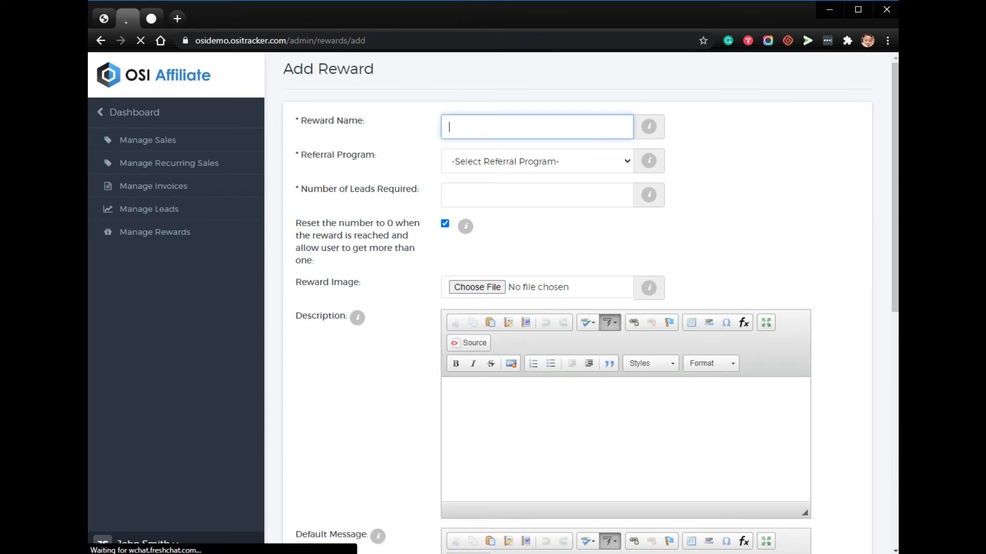
pyautogui.click(536, 161)
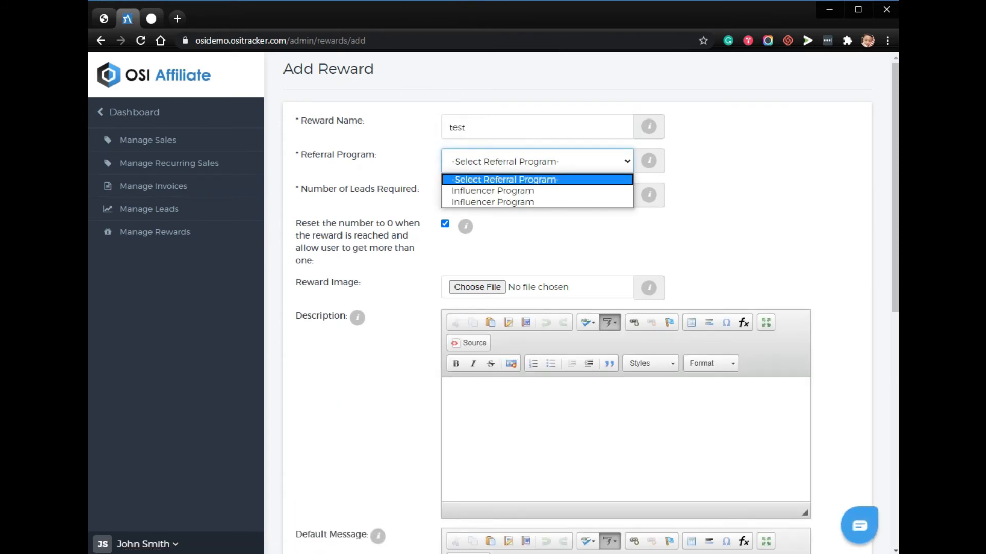
pyautogui.click(492, 191)
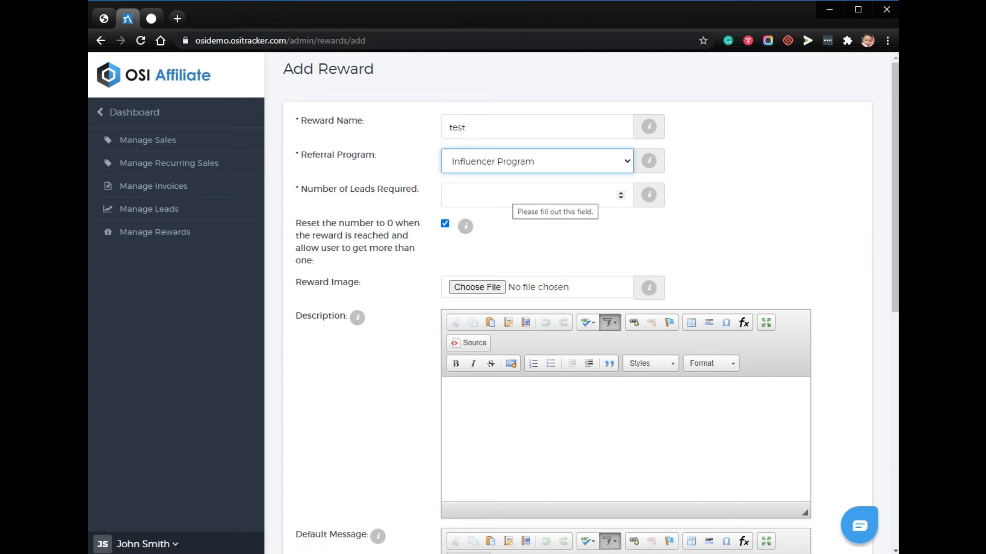
pyautogui.click(534, 195)
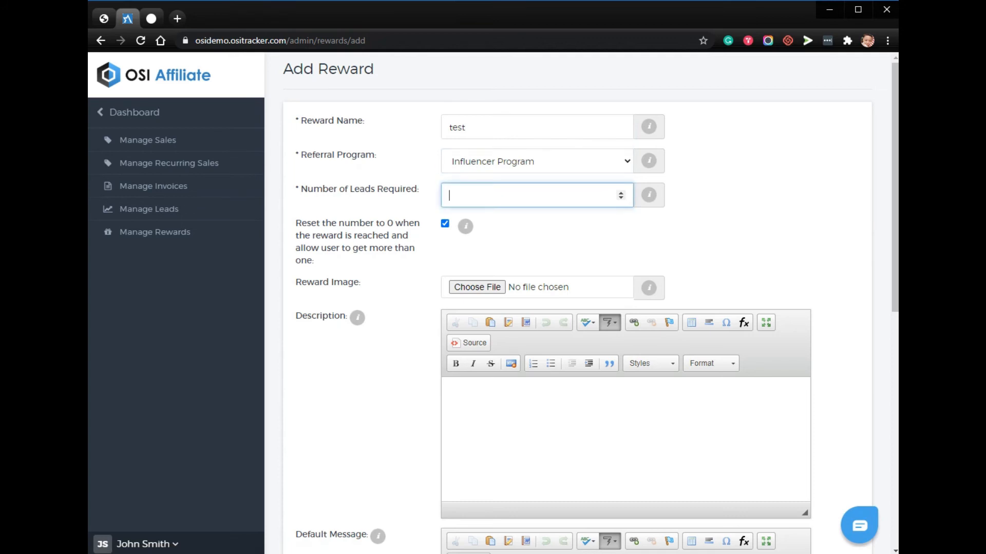
pyautogui.write('10')
pyautogui.click(626, 440)
pyautogui.write('tes')
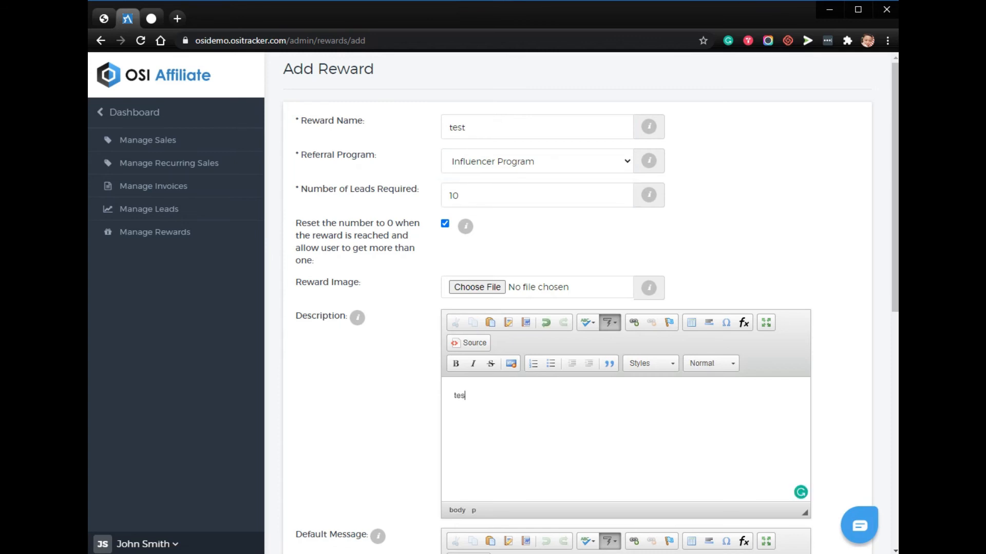
pyautogui.scroll(-3)
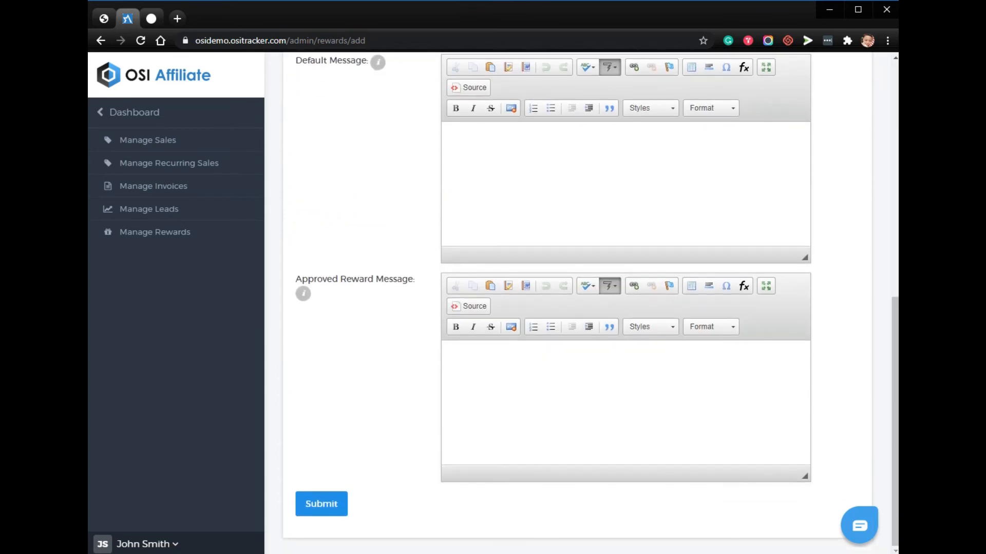
pyautogui.click(320, 504)
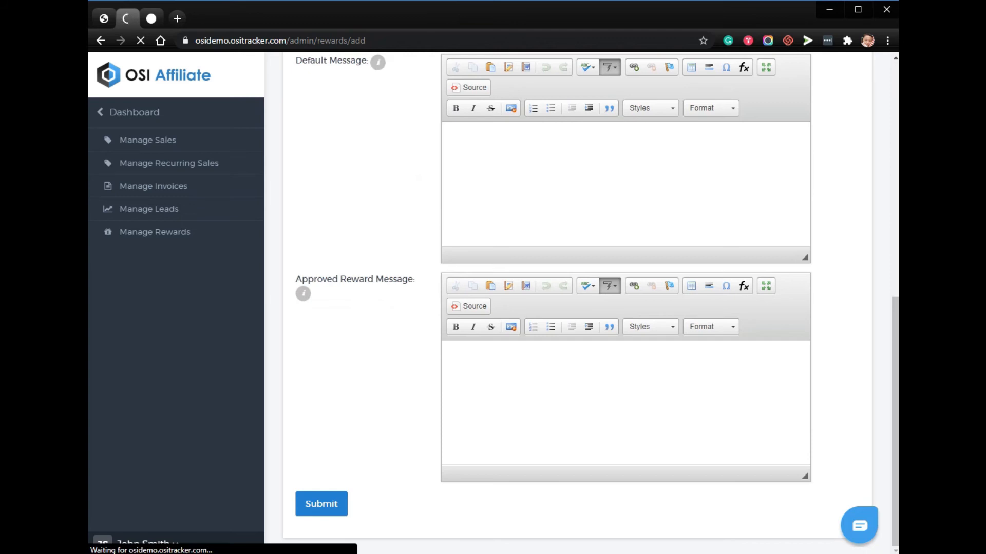
pyautogui.click(321, 503)
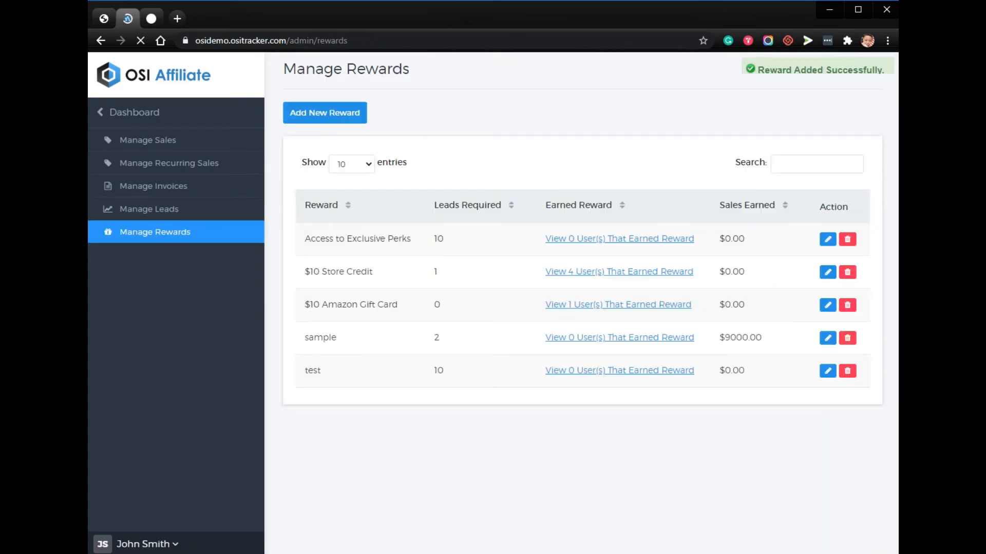